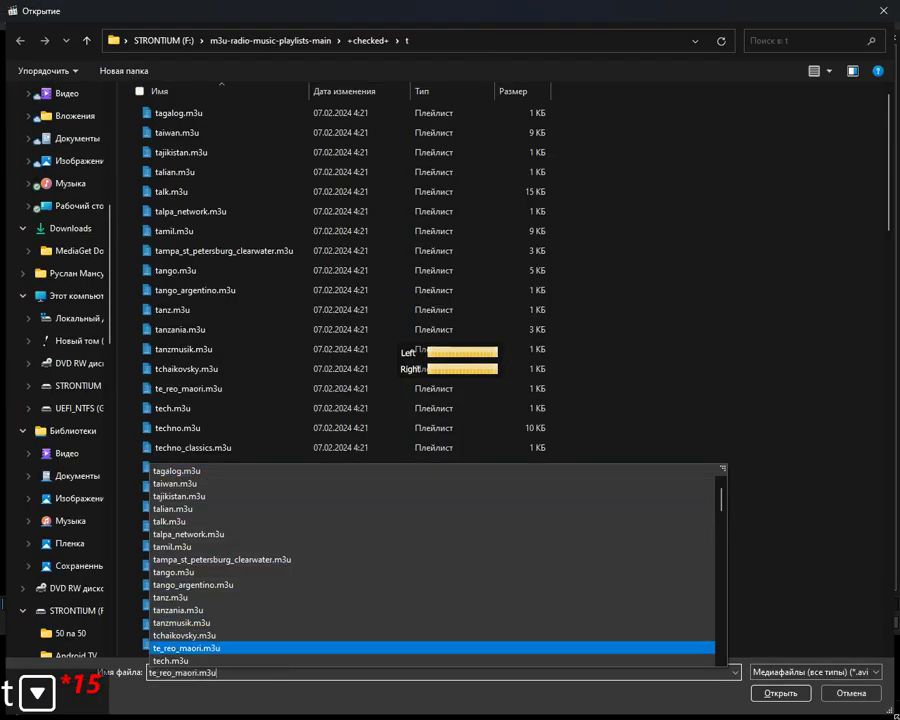
Load the te_reo_maori.m3u playlist so its two radio stations appear in the playlist panel
left_click(780, 692)
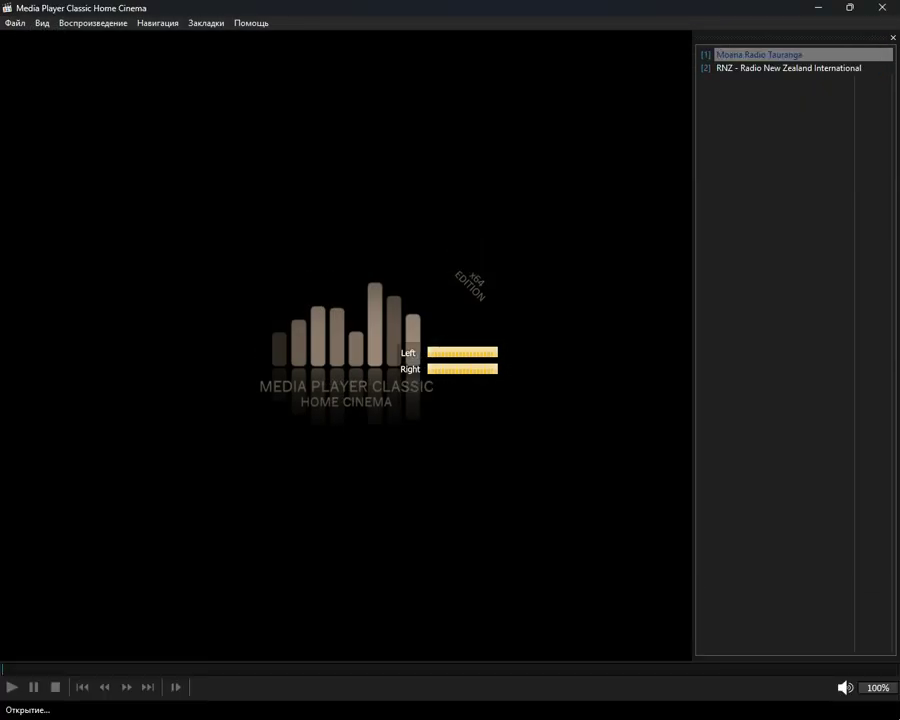